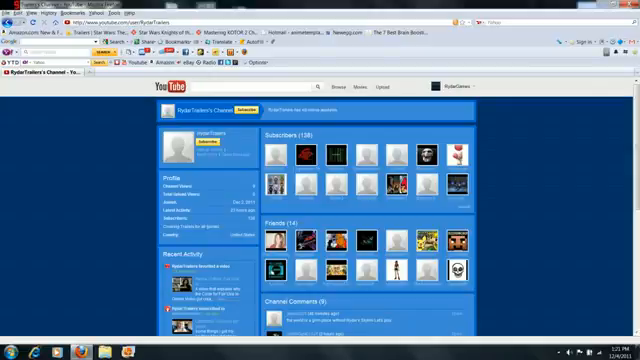
pyautogui.scroll(-3)
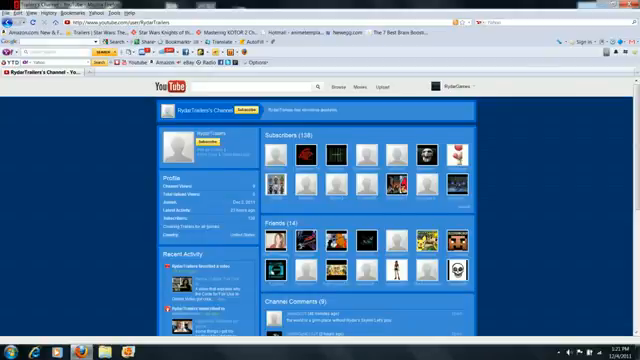
pyautogui.scroll(-3)
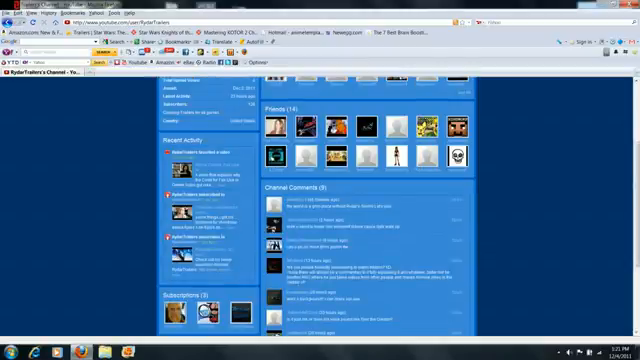